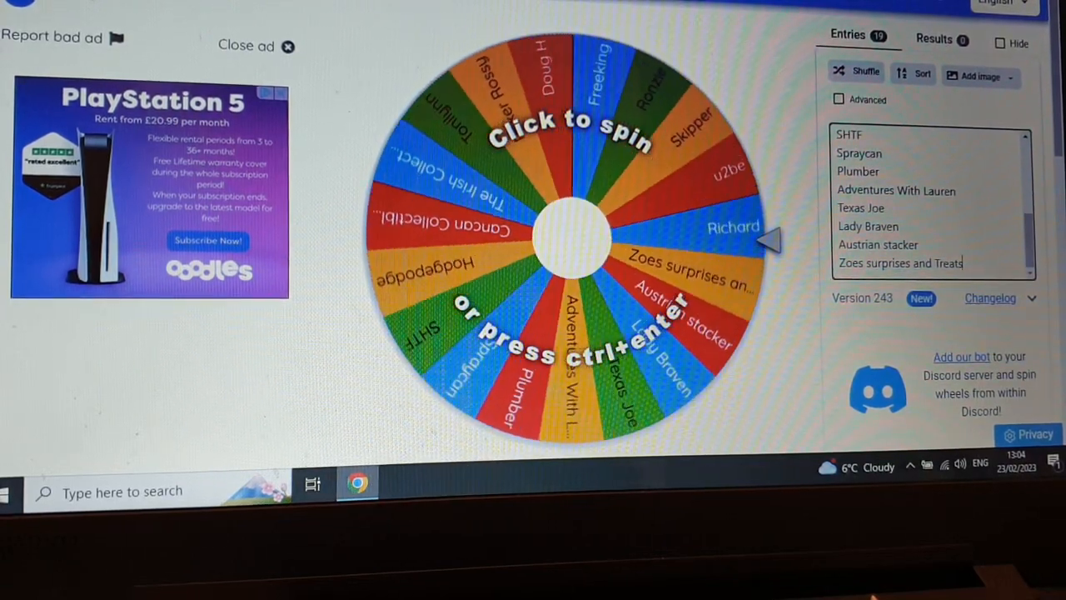
Step: Spin the 19-name wheel repeatedly by clicking its centre
click(579, 242)
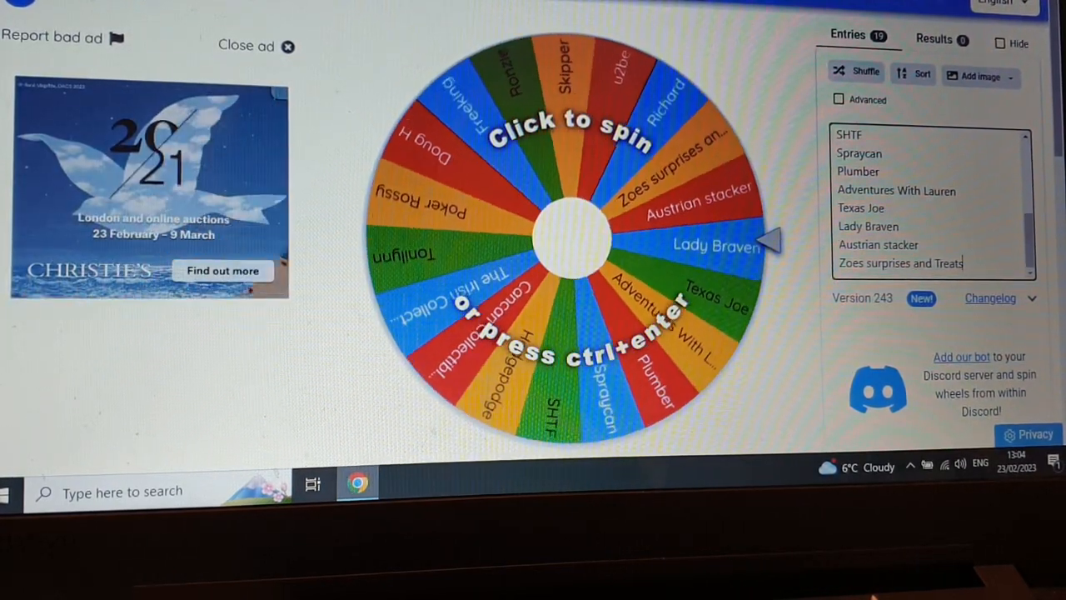
click(569, 242)
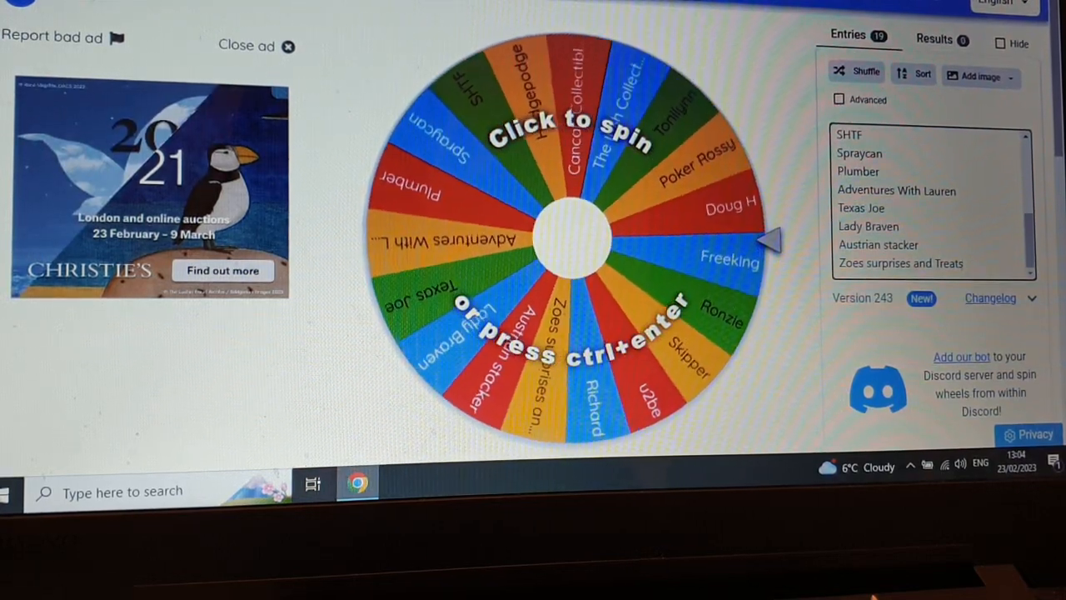
click(569, 241)
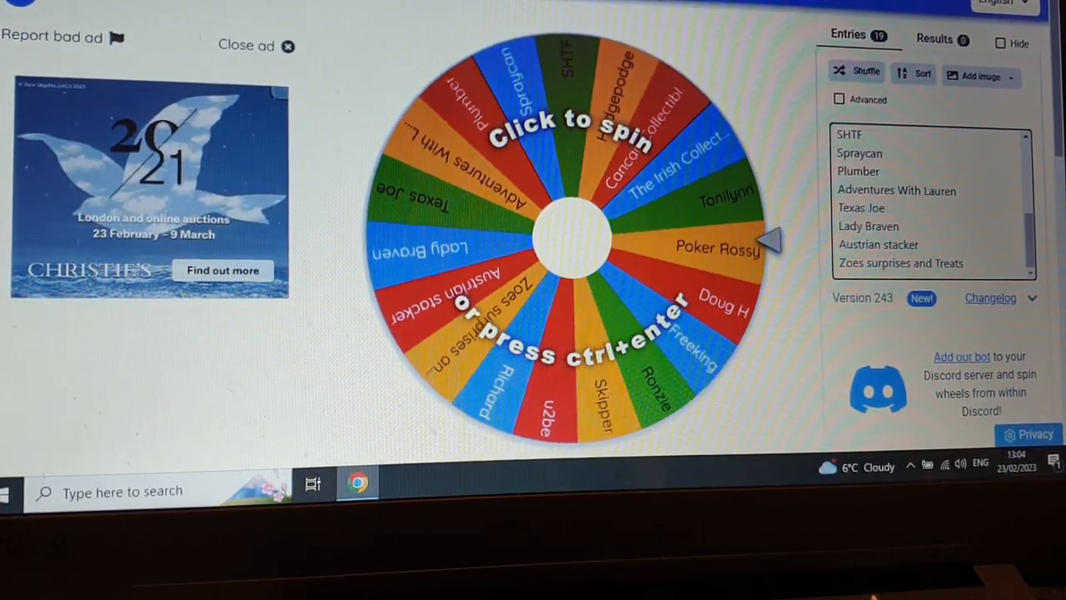
click(570, 241)
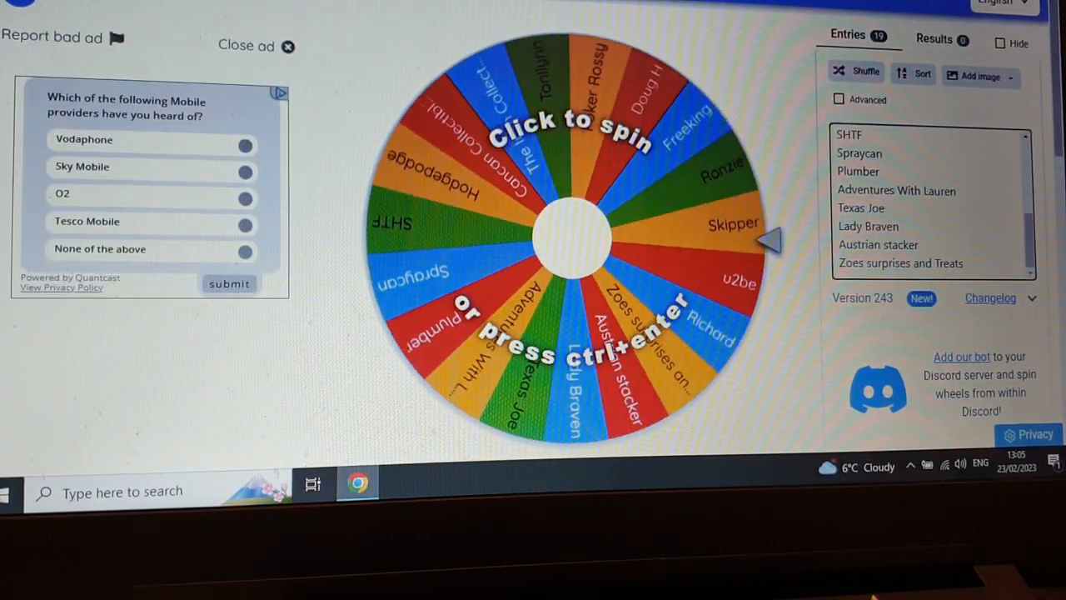
click(576, 242)
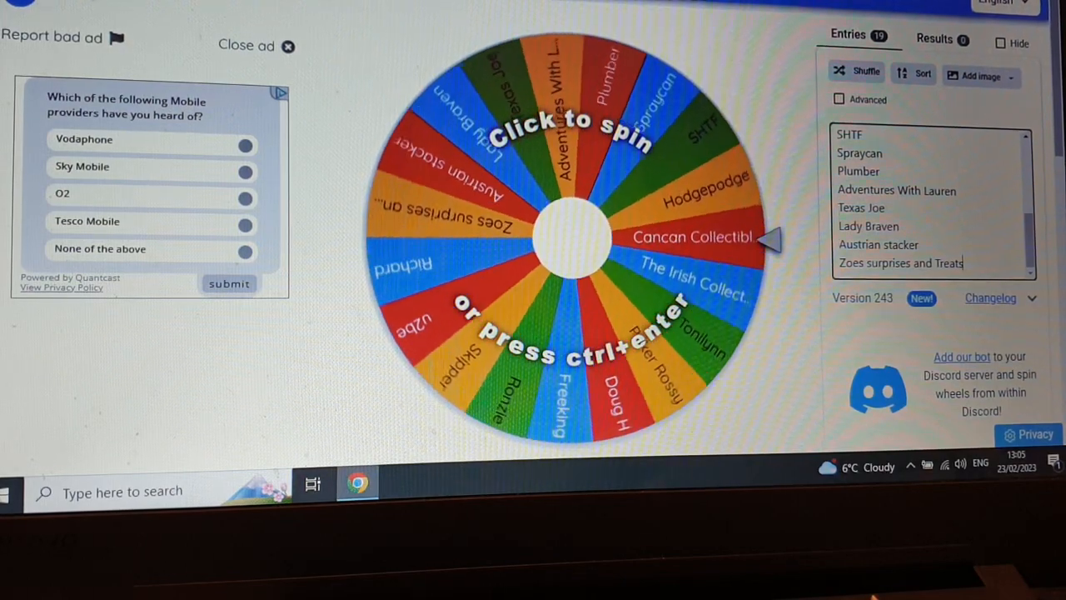
click(570, 241)
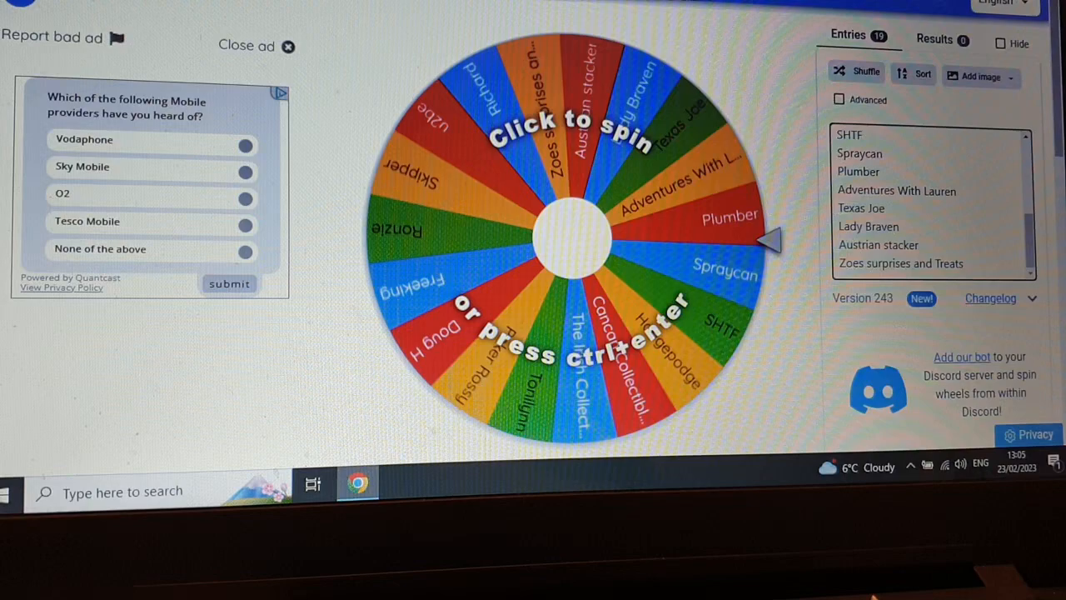
click(579, 241)
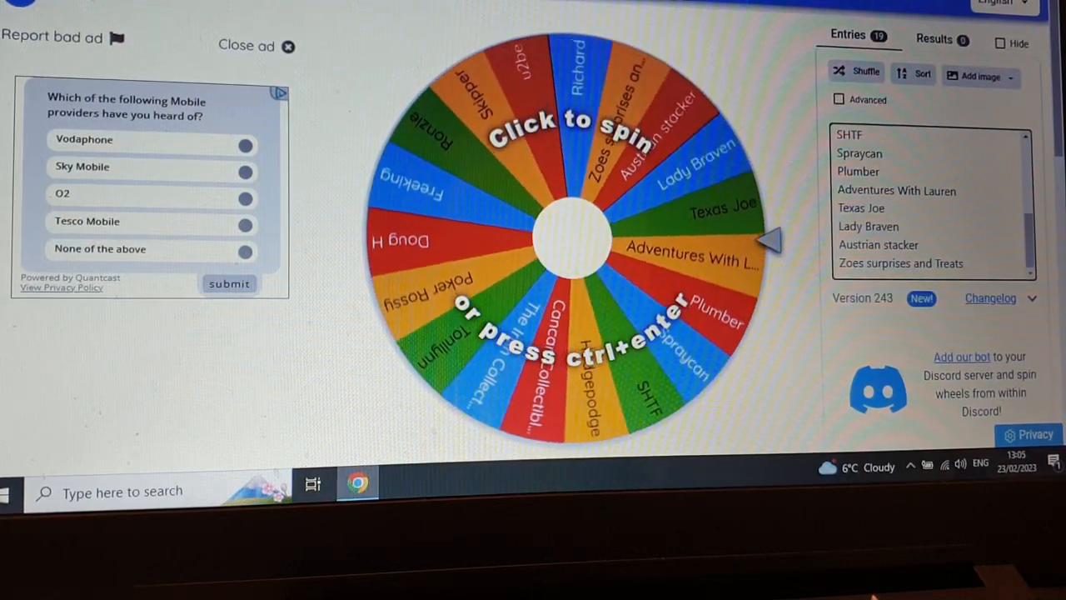
click(575, 237)
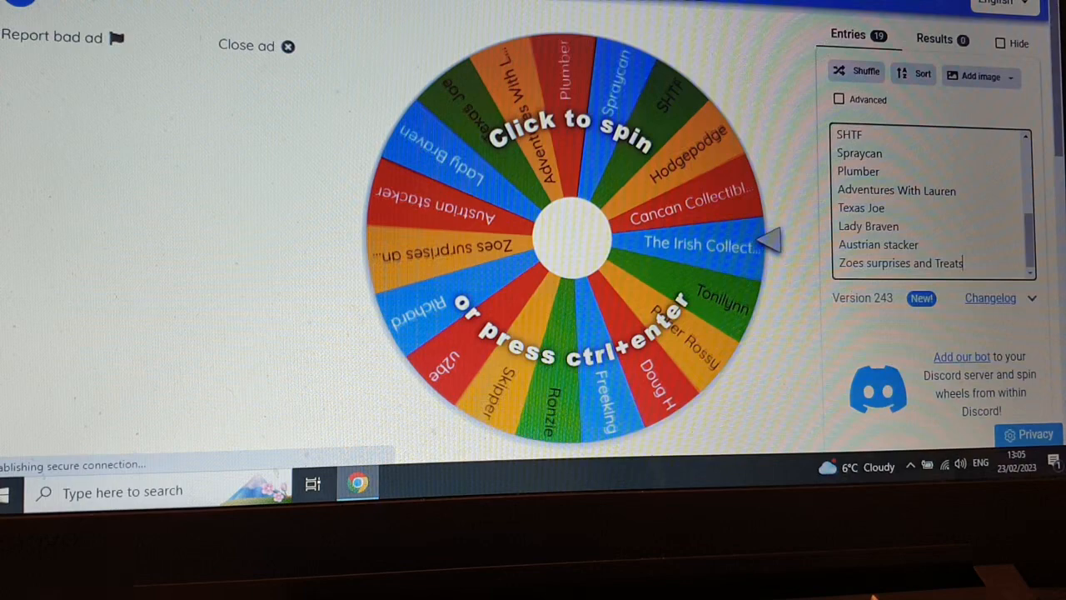
click(576, 242)
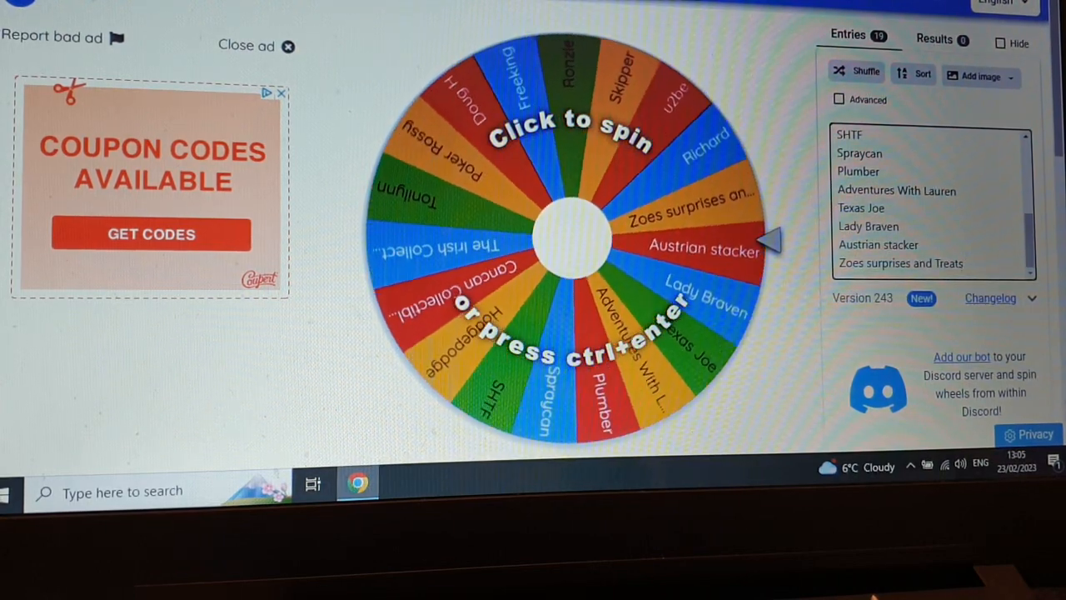
click(576, 237)
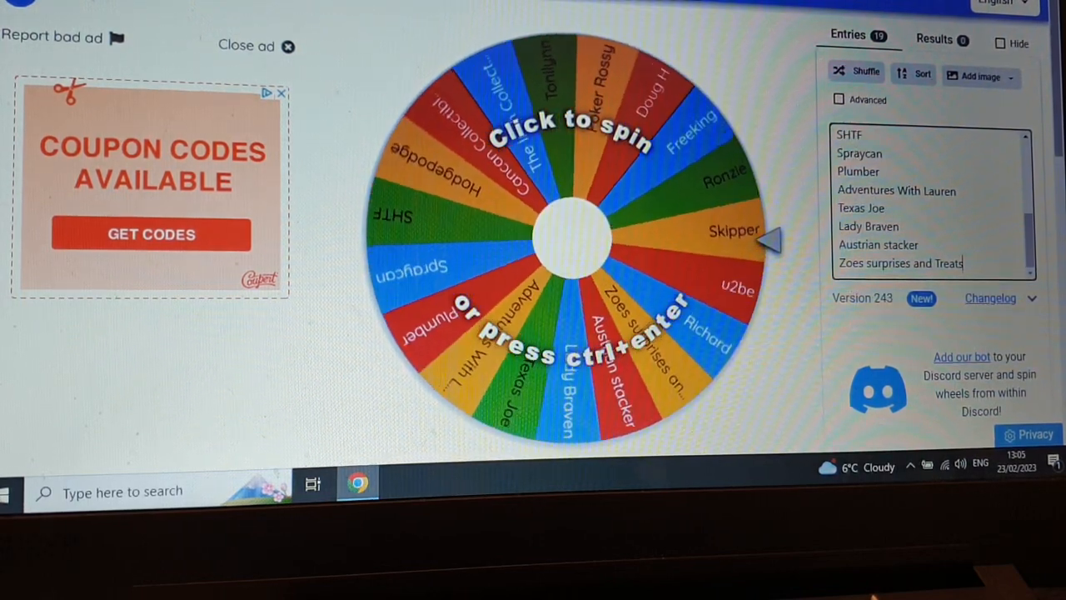
click(580, 242)
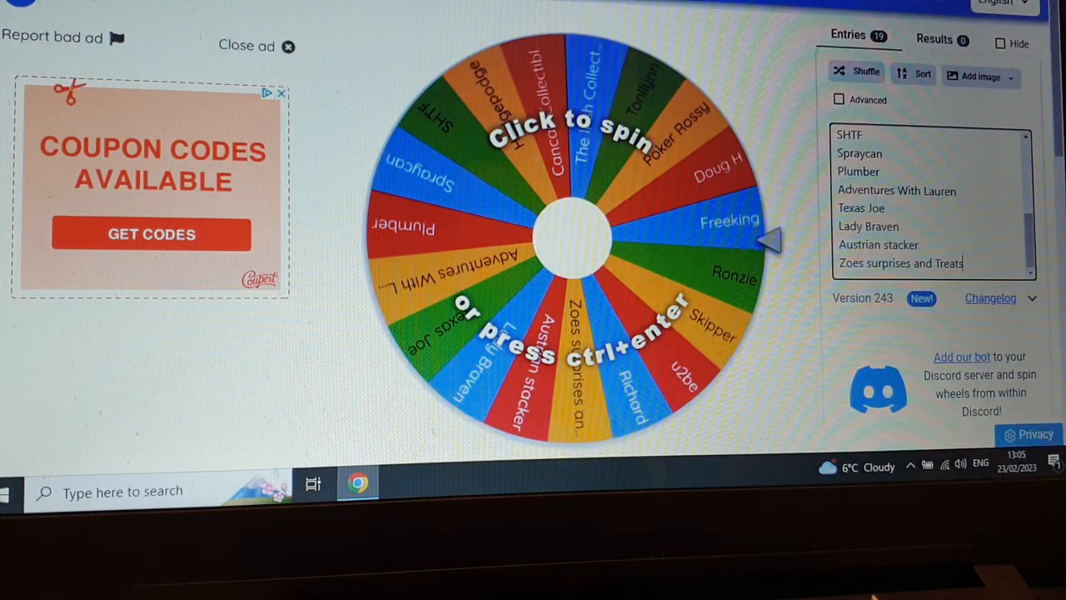
click(570, 241)
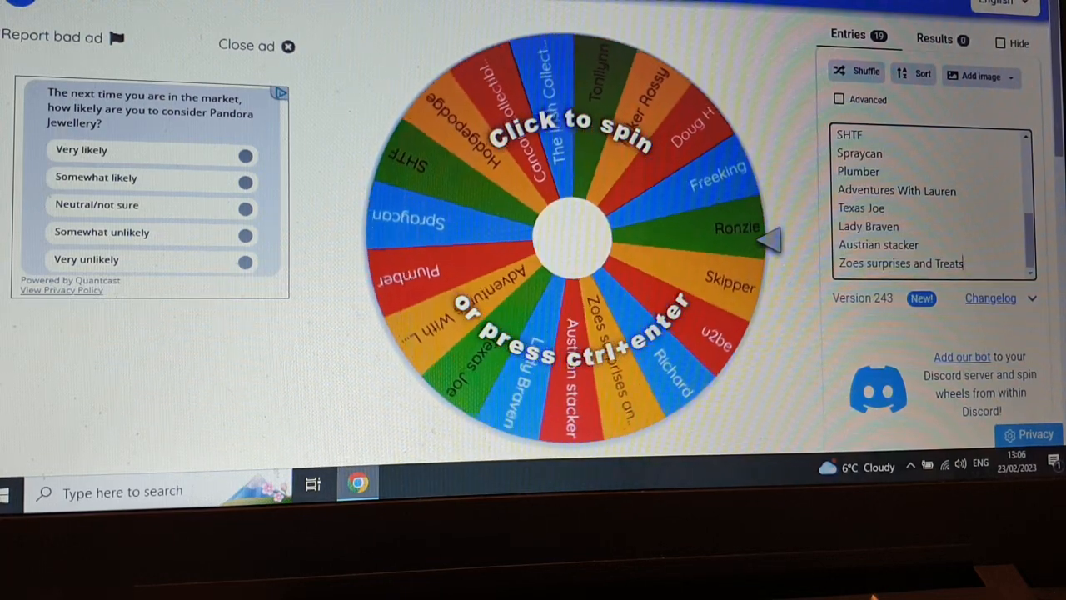
click(583, 233)
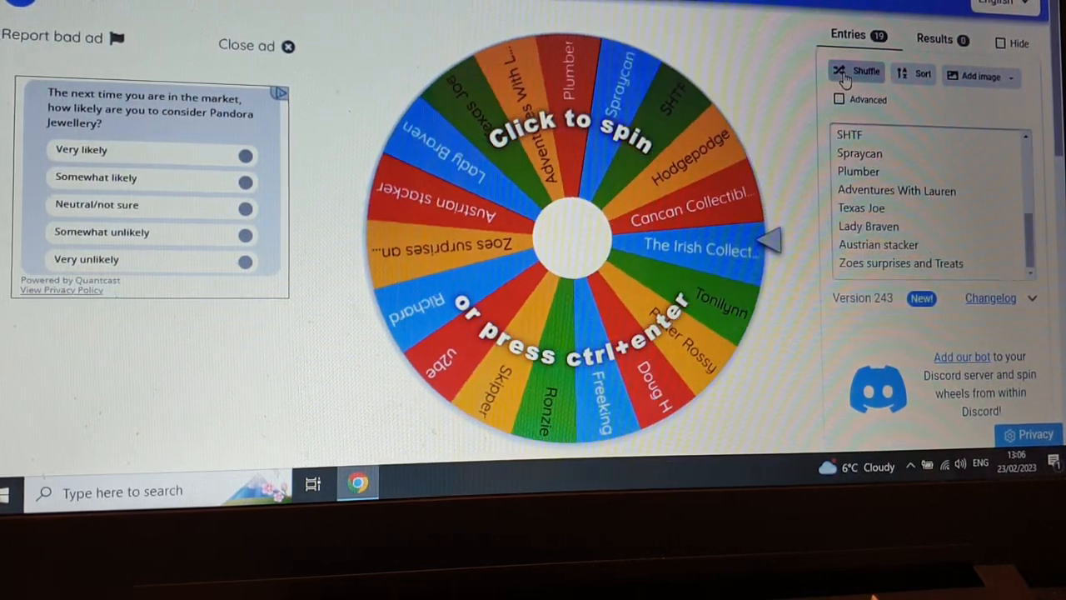
click(859, 73)
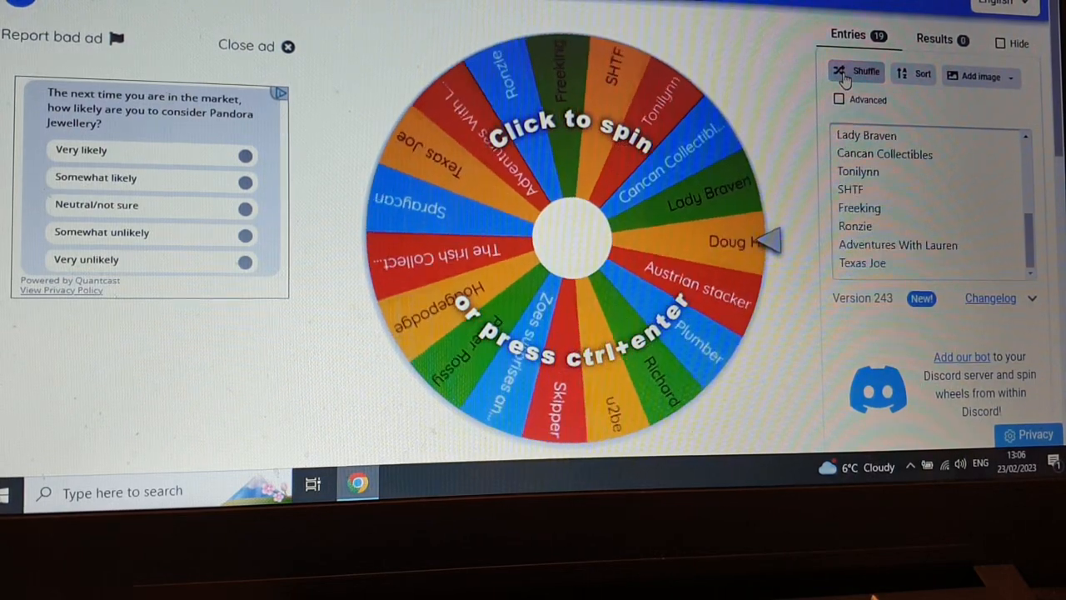
click(860, 73)
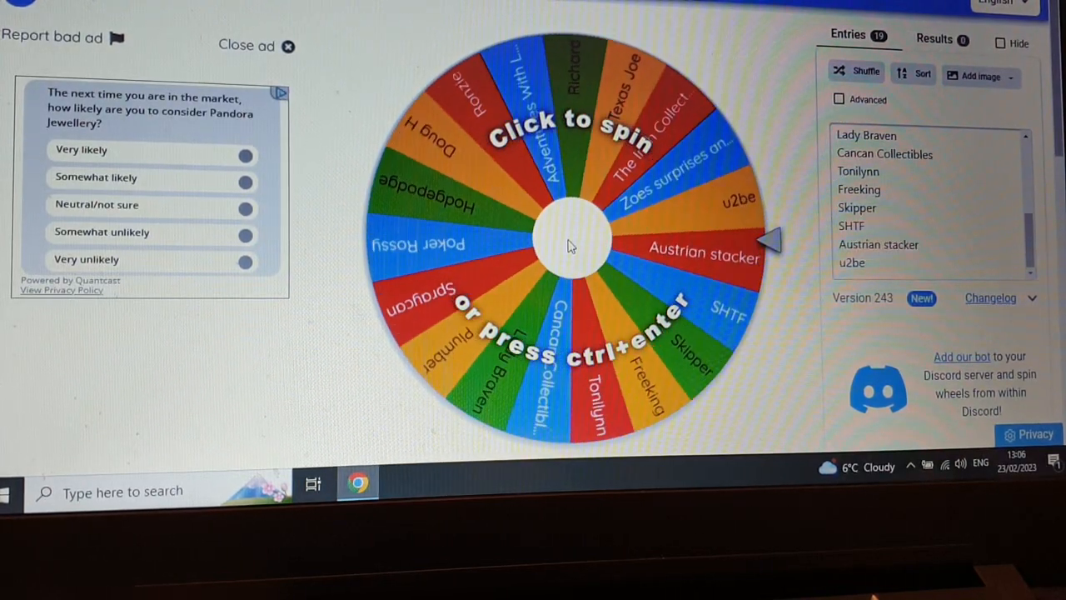
click(568, 241)
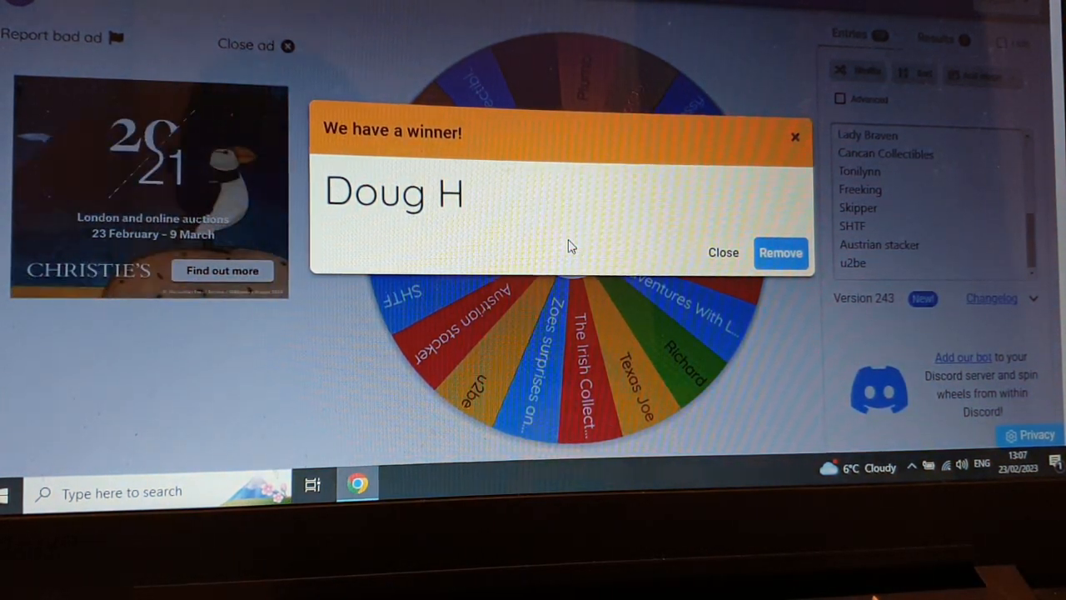
mouse_move(796, 277)
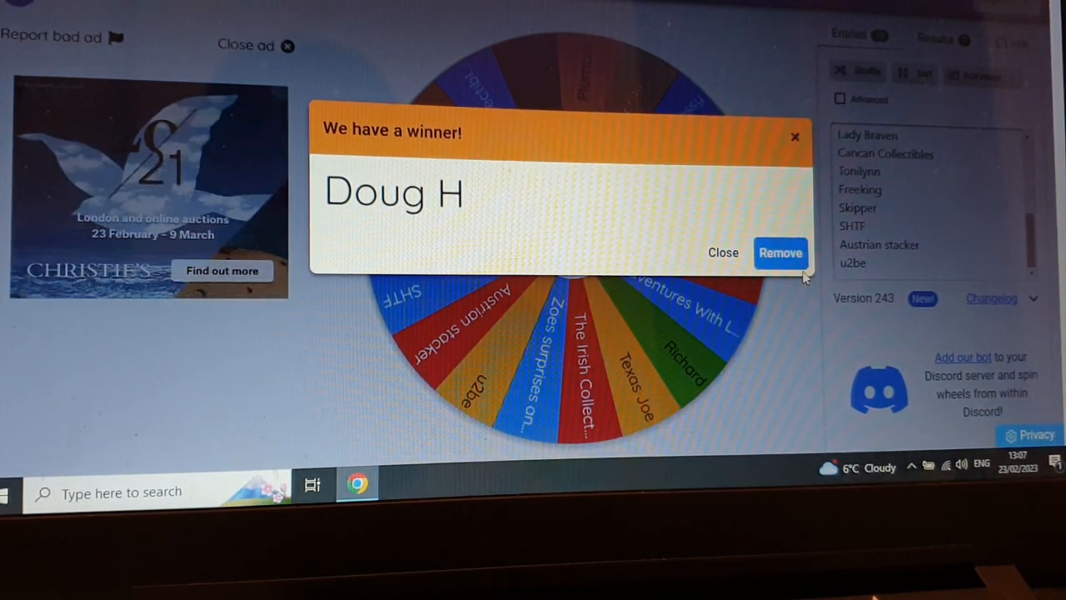
mouse_move(848, 283)
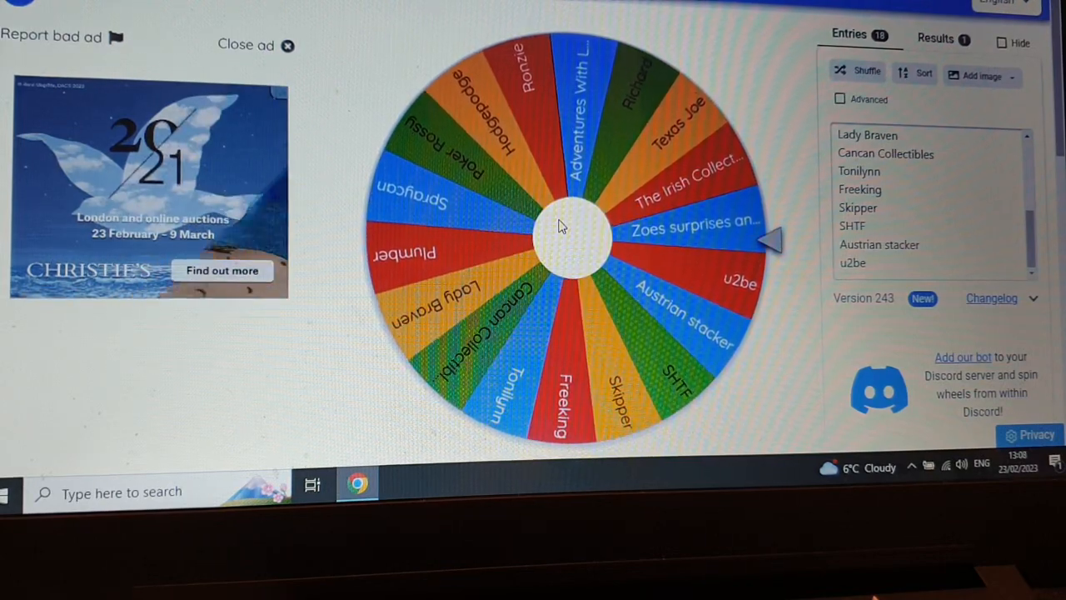
Step: Spin the wheel to draw Zoes surprises and Treats and dismiss the announcement
click(570, 242)
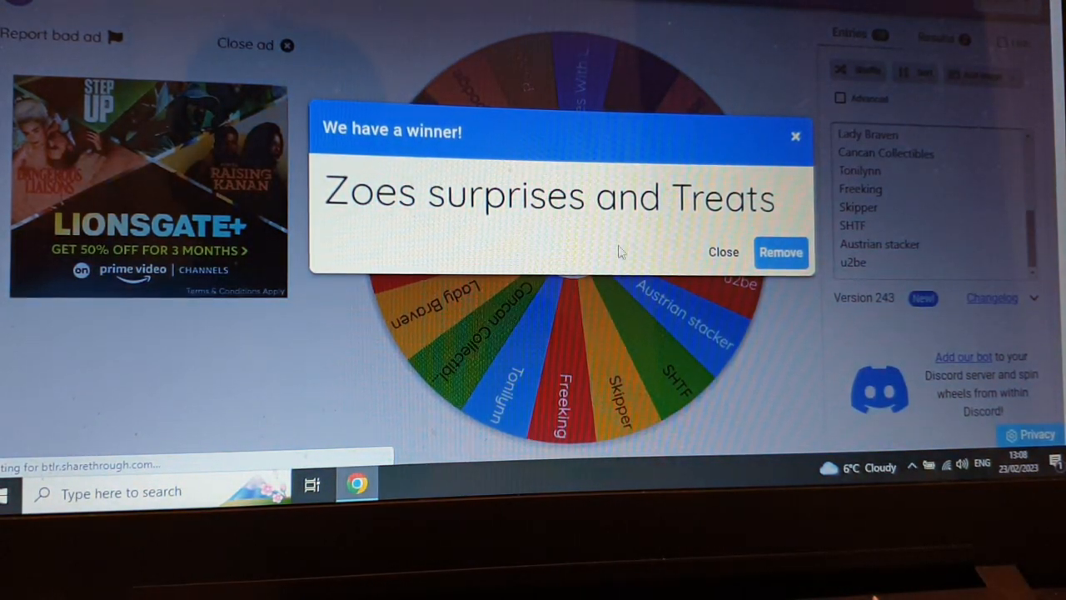
click(723, 252)
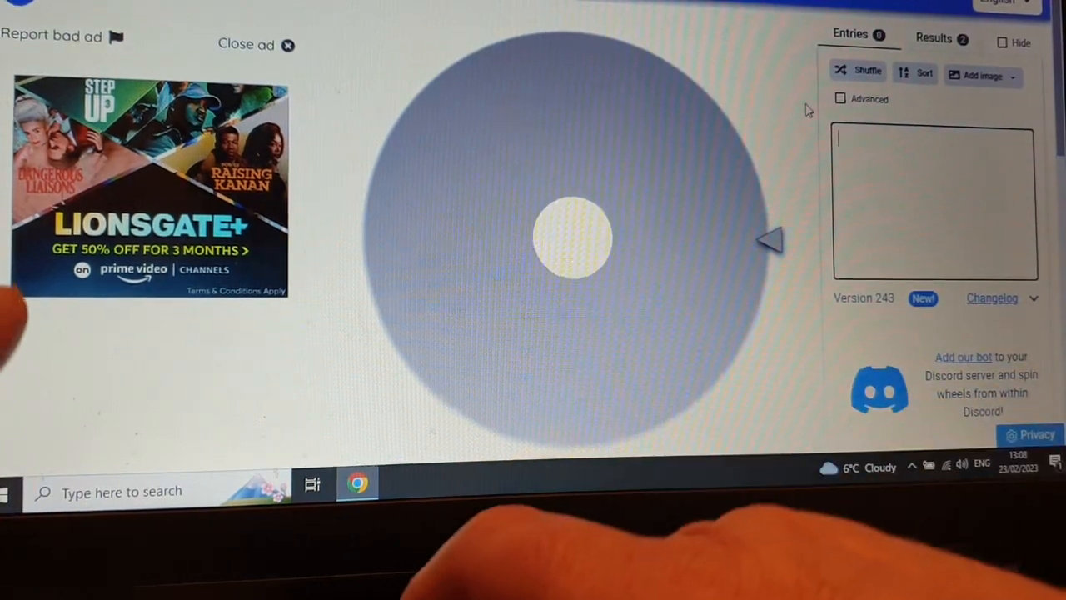
text(Tabbs)
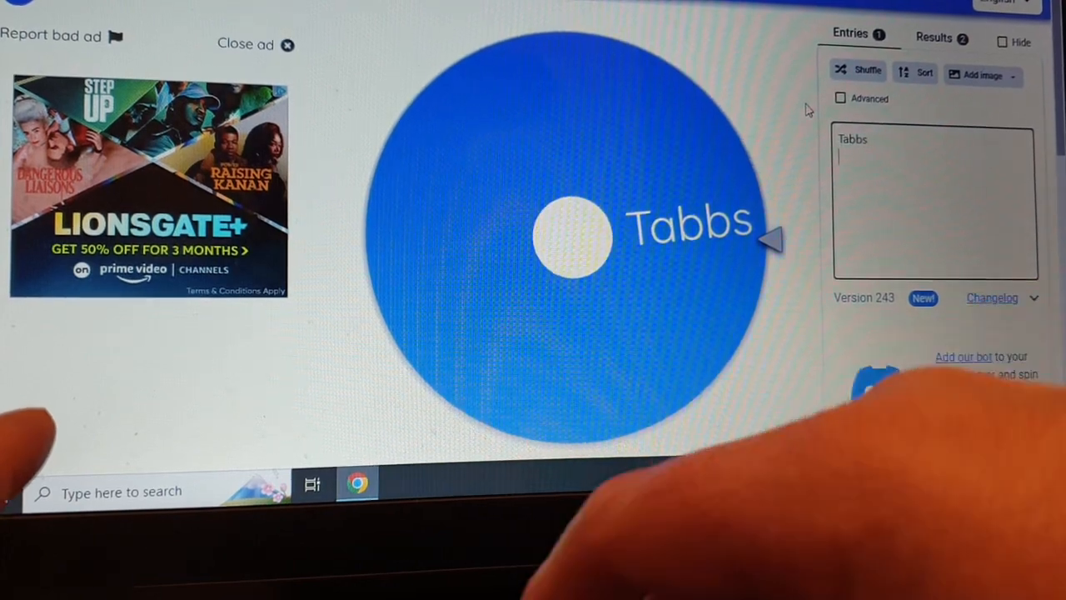
text(The paisley an)
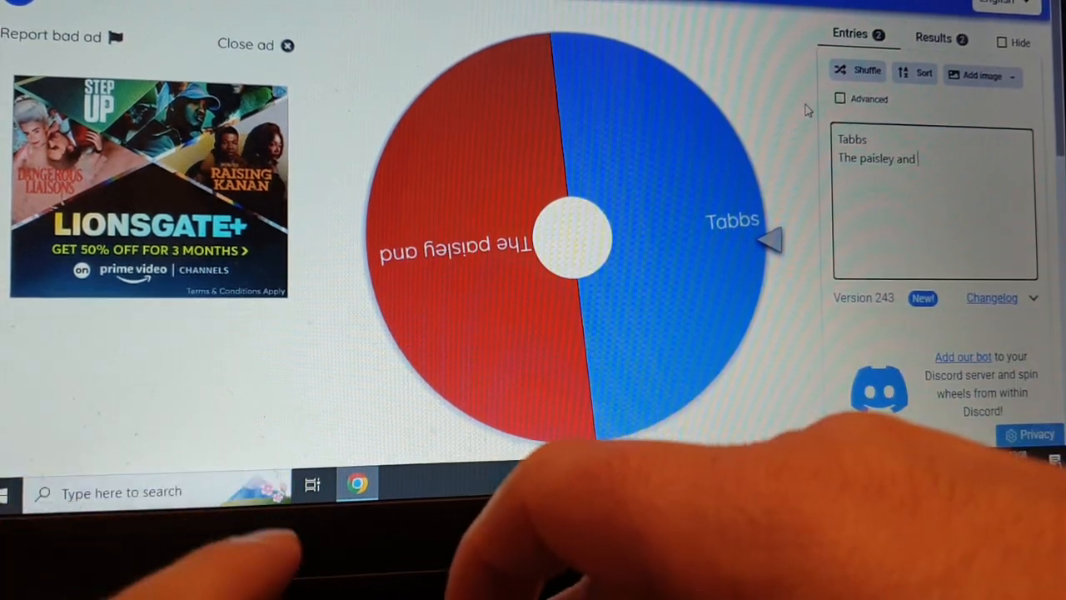
text(daddy show)
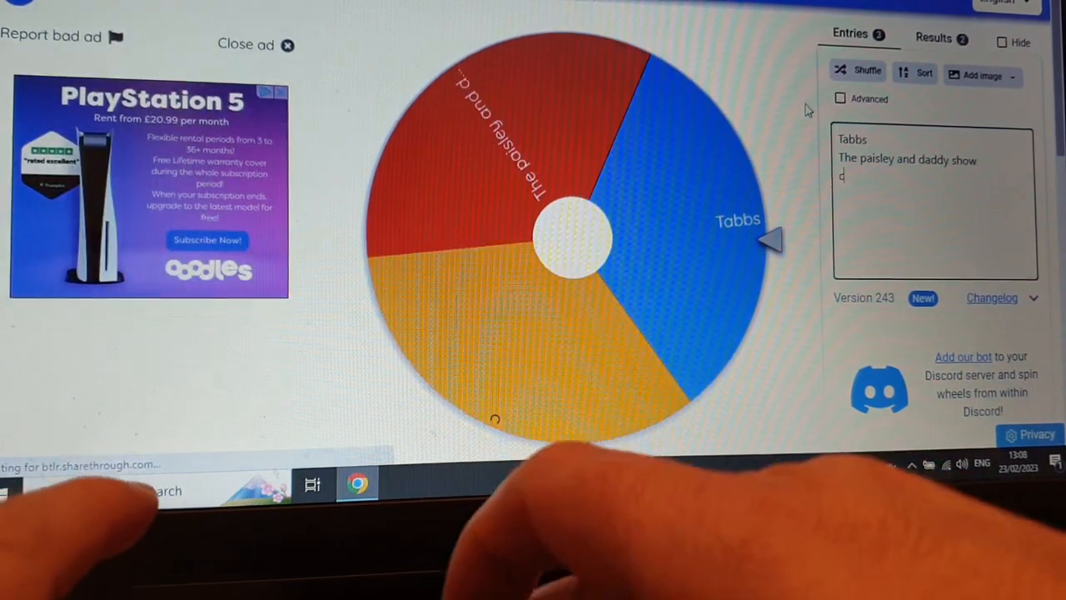
text(cynthia)
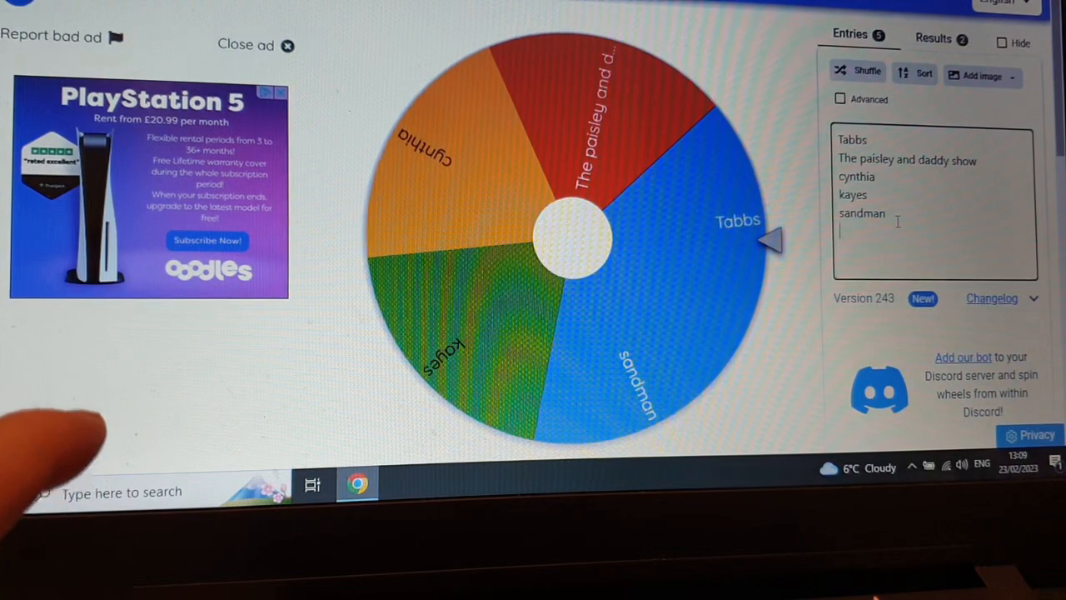
text(starrylock)
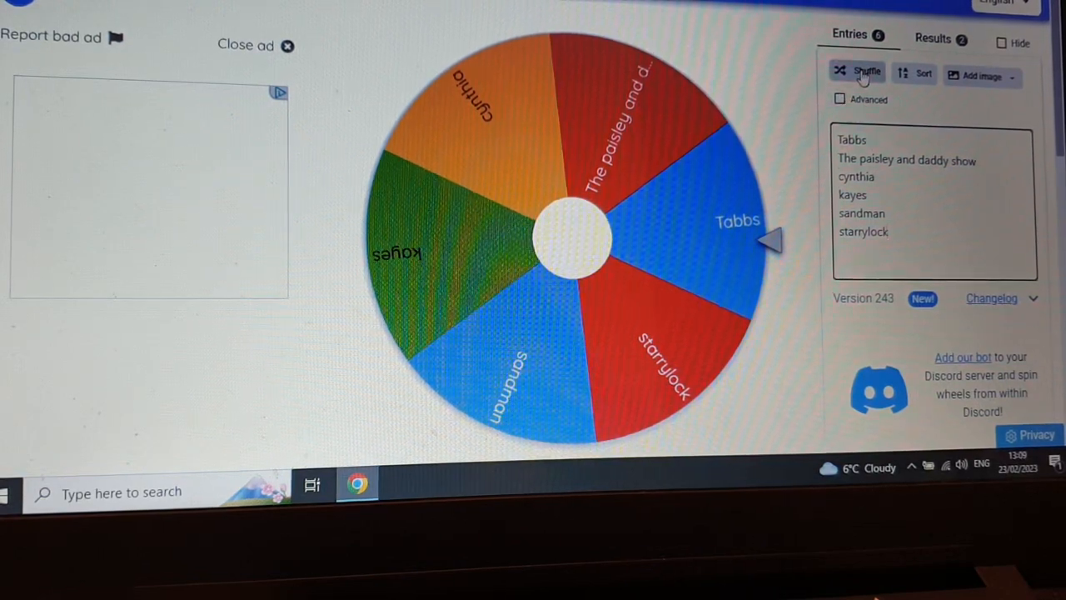
Step: Shuffle the six names three times and spin the wheel for the bronze prize
click(863, 73)
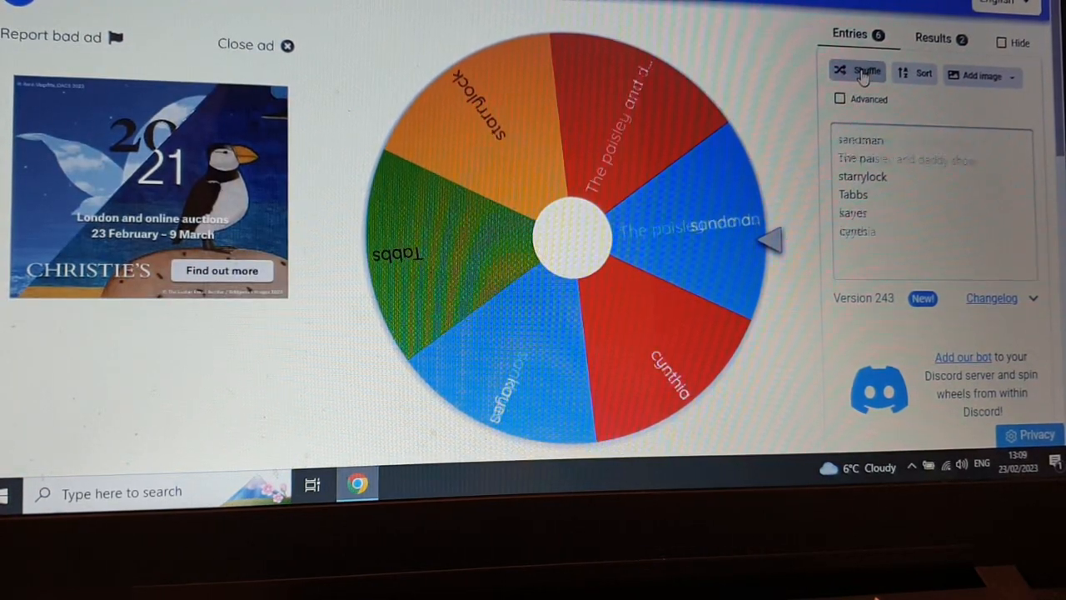
click(859, 74)
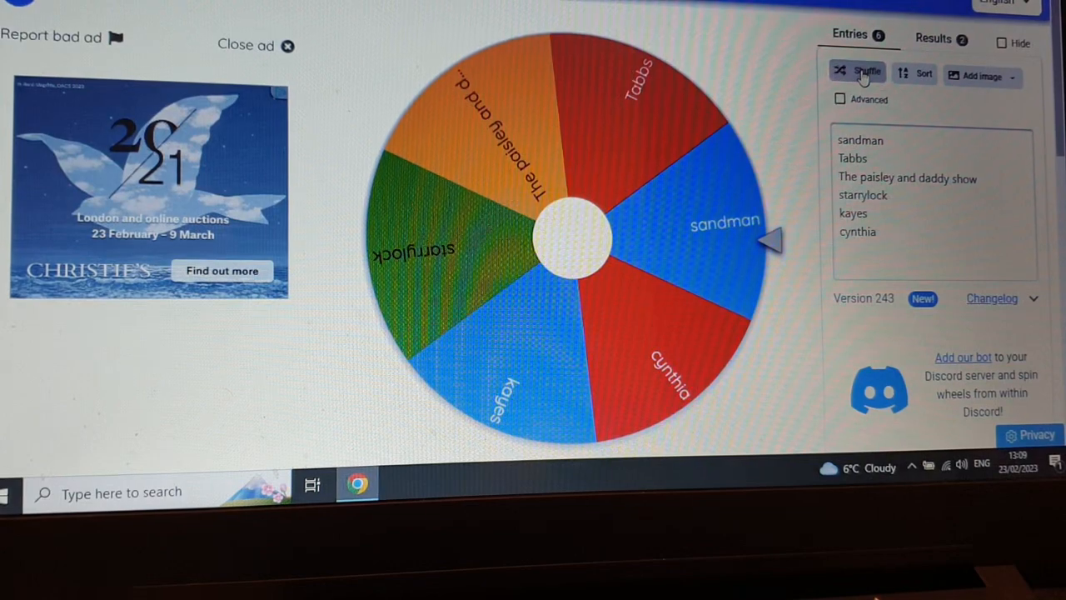
click(861, 73)
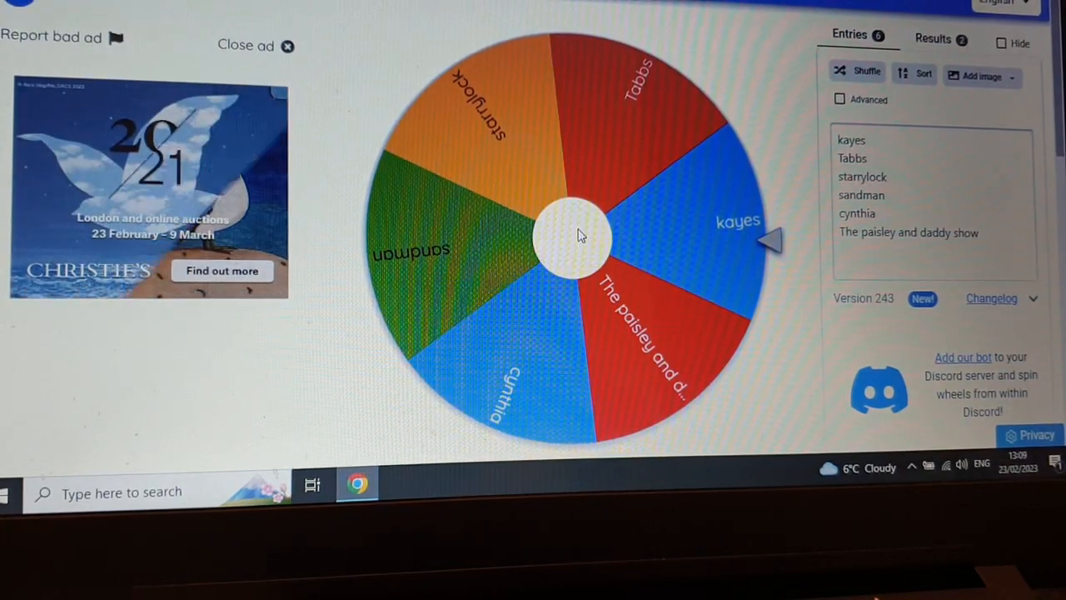
click(569, 236)
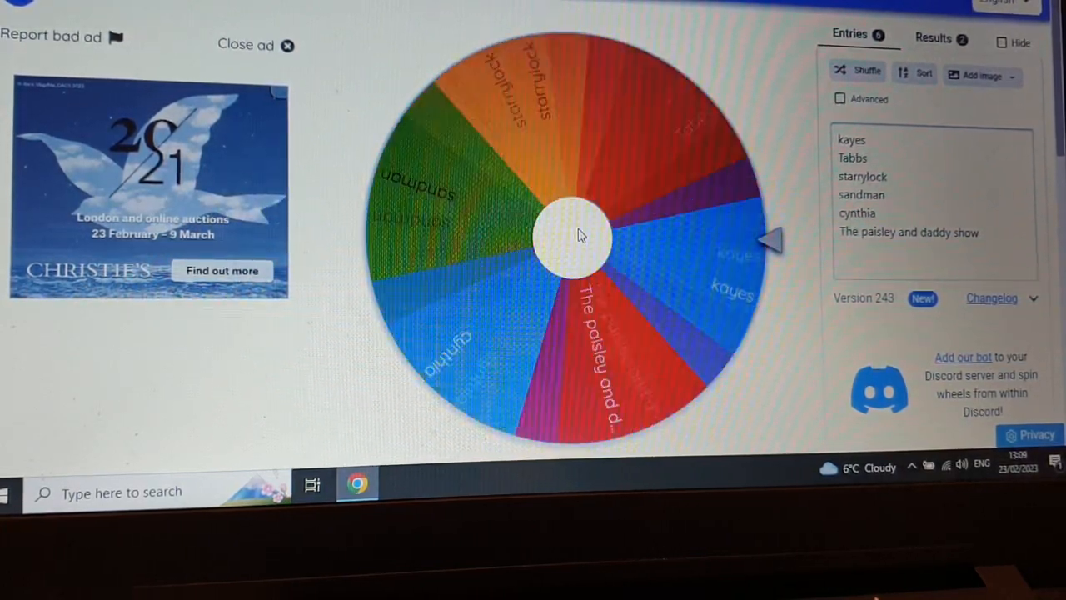
click(574, 237)
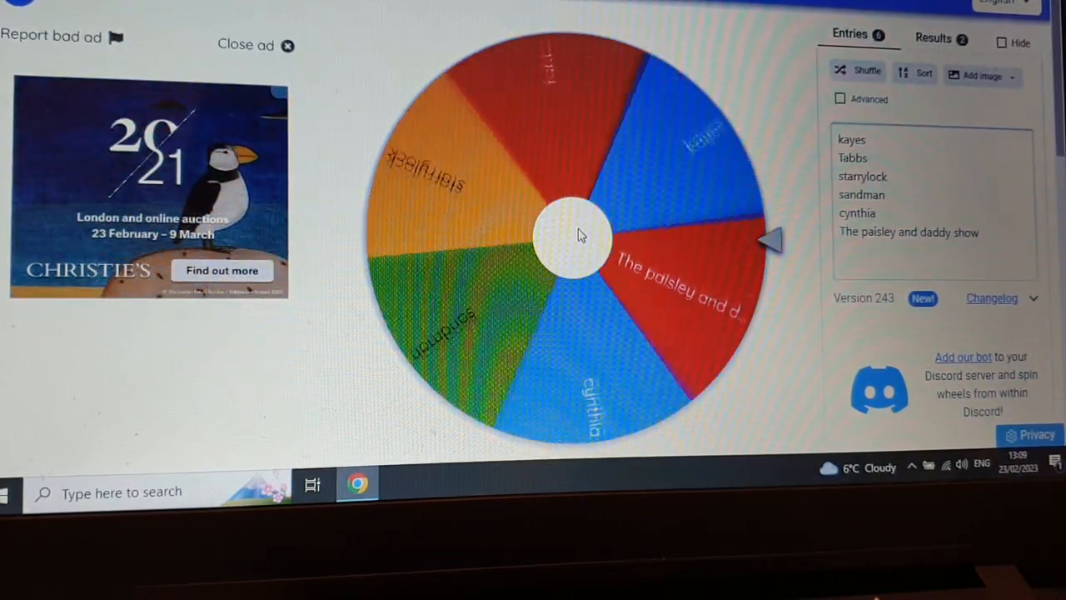